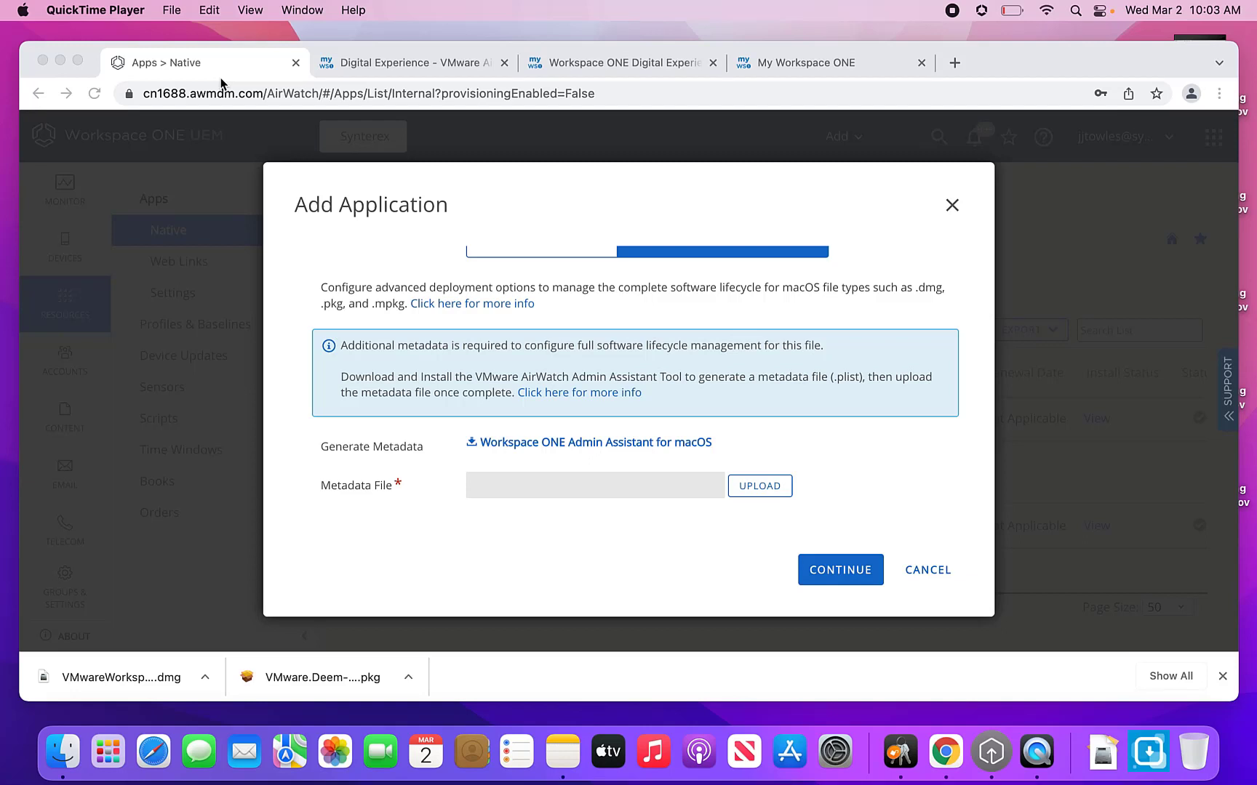
{"action": "mouse_move", "coordinate": [136, 645]}
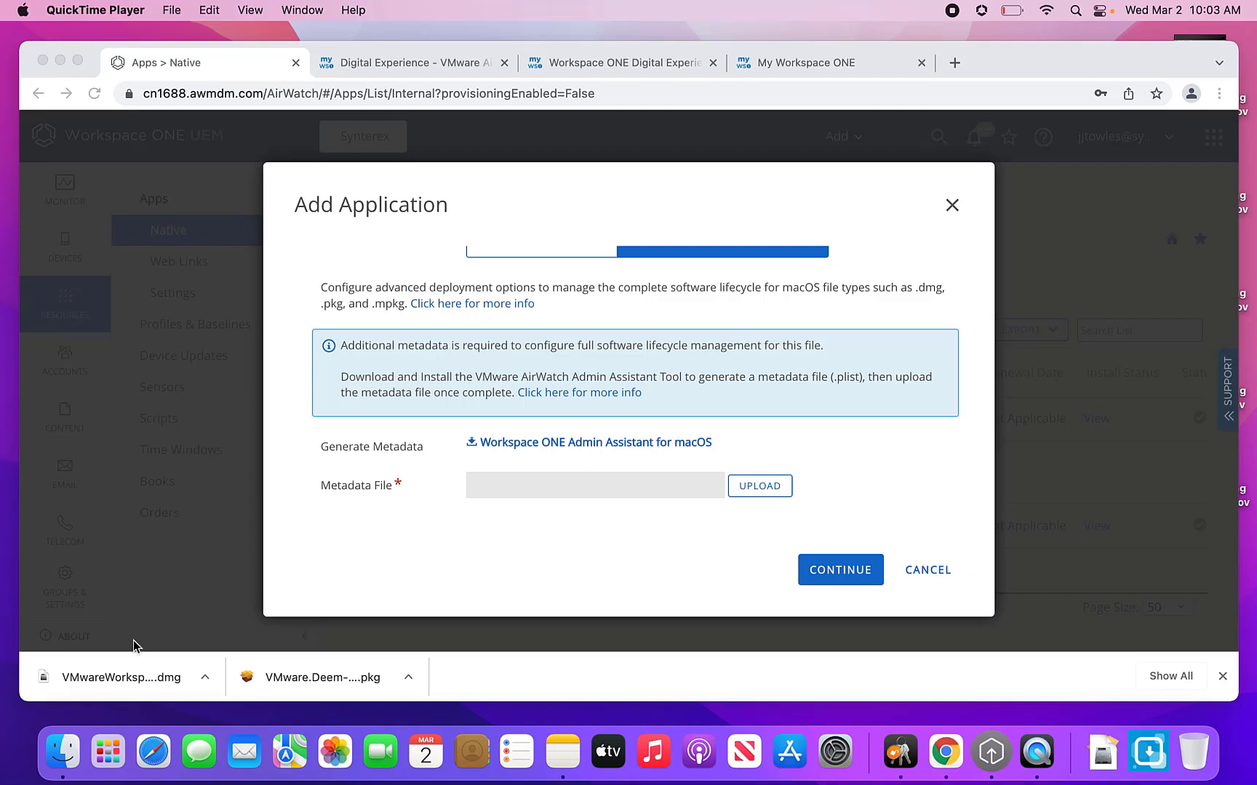
{"action": "mouse_move", "coordinate": [1035, 749]}
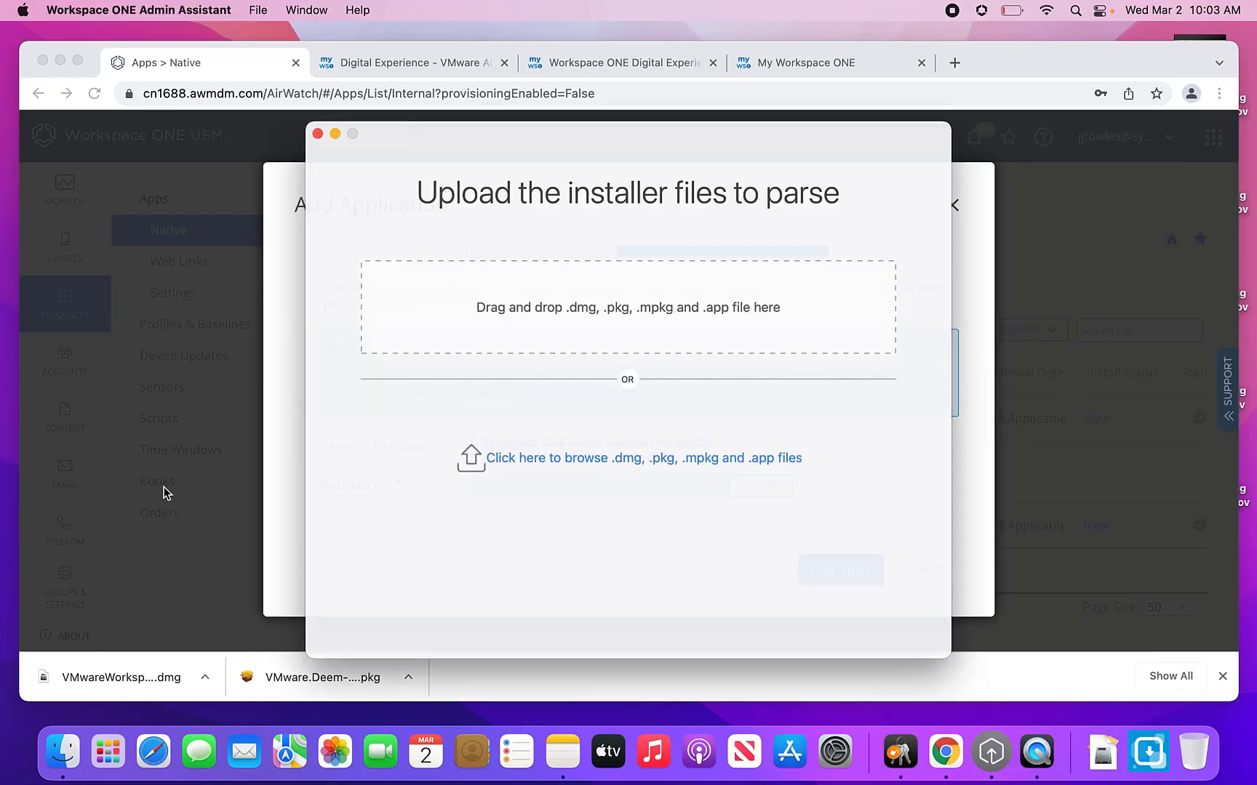
Step: Select the VMware DEEM .pkg installer from Downloads for parsing into metadata
{"action": "left_click", "coordinate": [643, 458]}
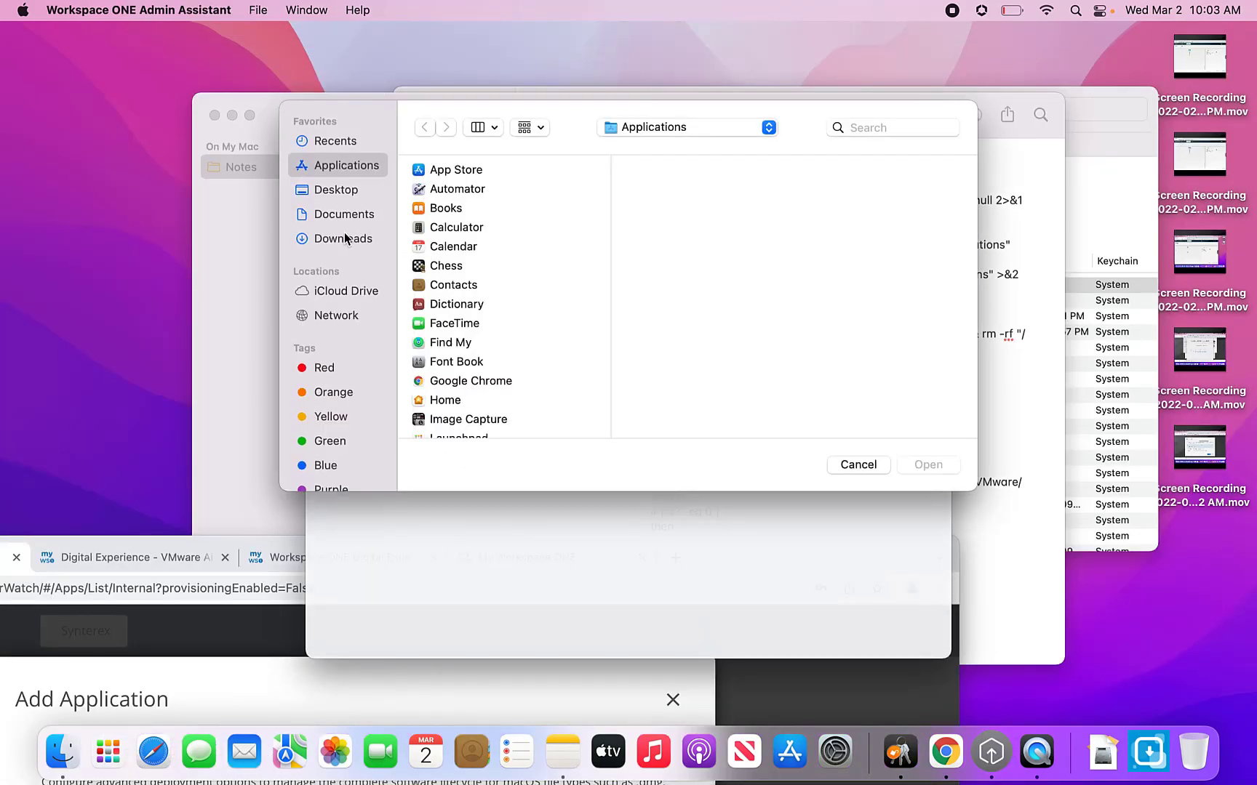
{"action": "left_click", "coordinate": [342, 239]}
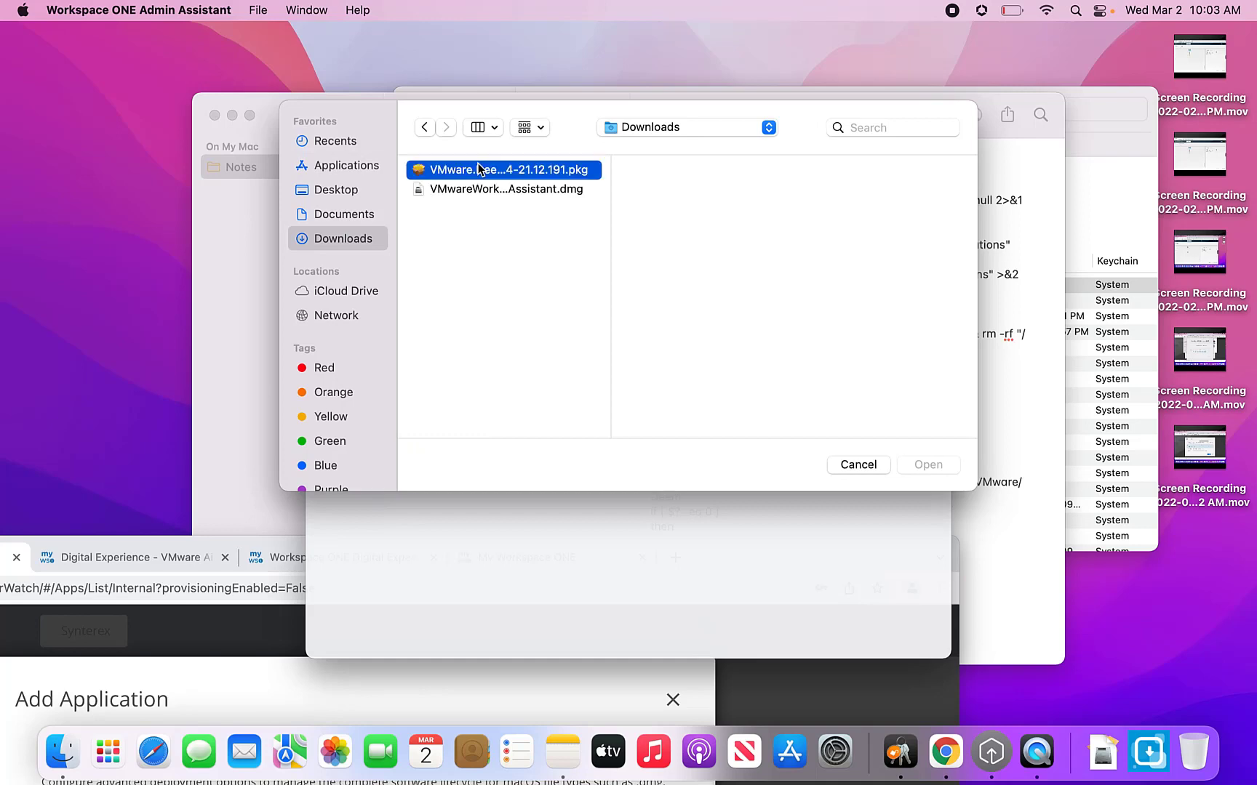
{"action": "left_click", "coordinate": [927, 466]}
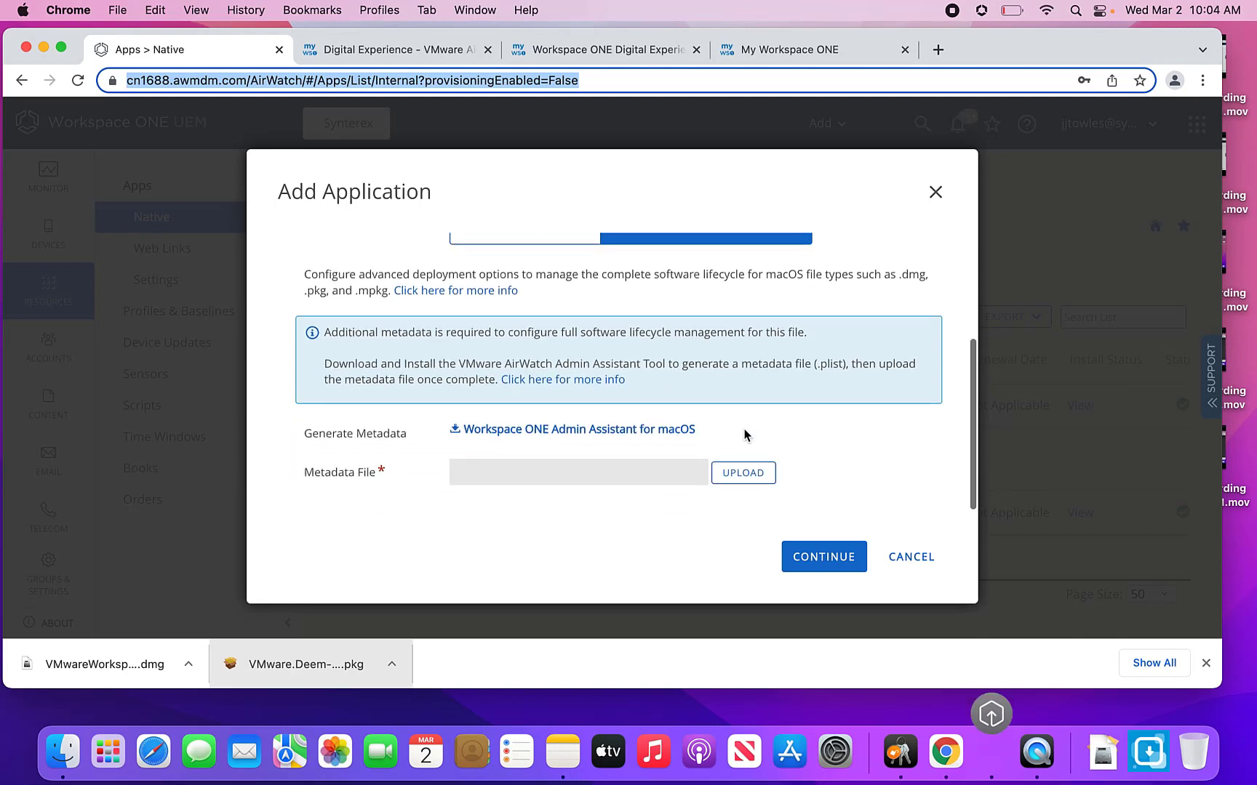
Step: Upload the DEEM .plist metadata from Documents' Admin Assistant folder and continue to app details
{"action": "left_click", "coordinate": [742, 472]}
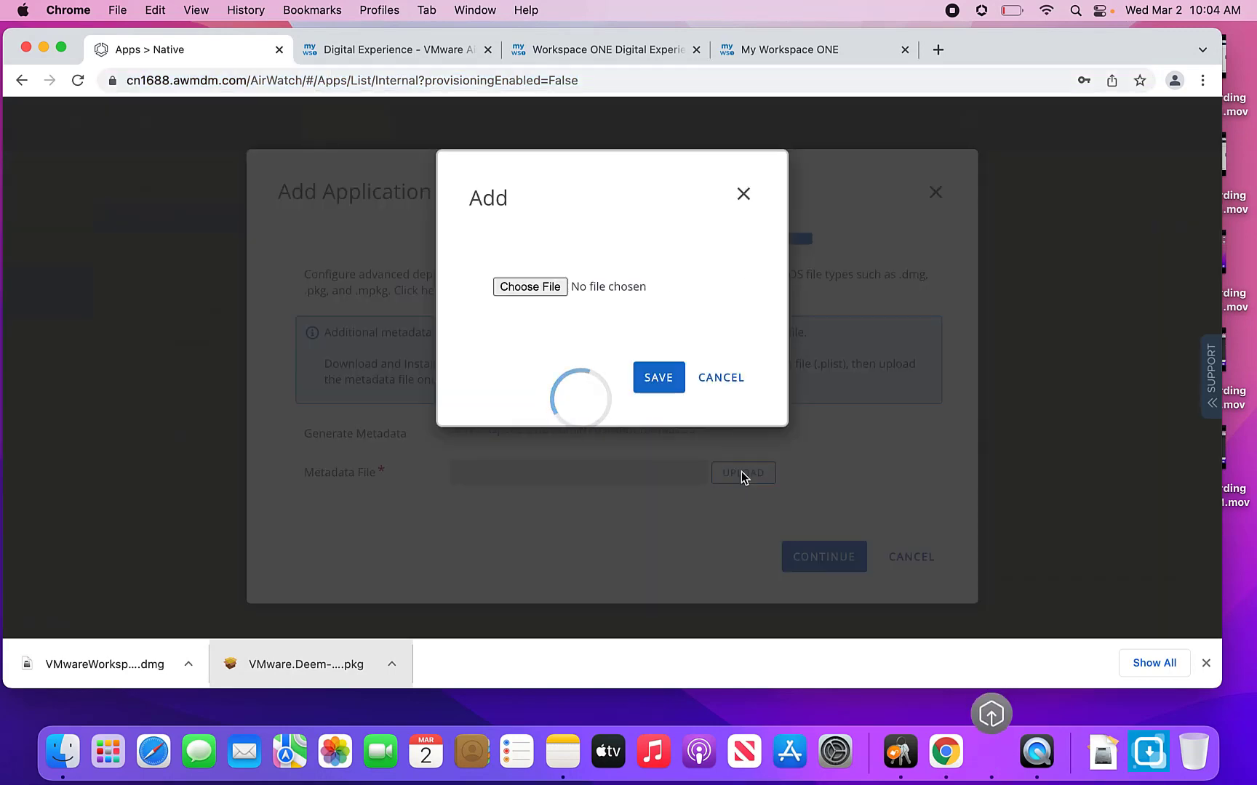
{"action": "left_click", "coordinate": [529, 286]}
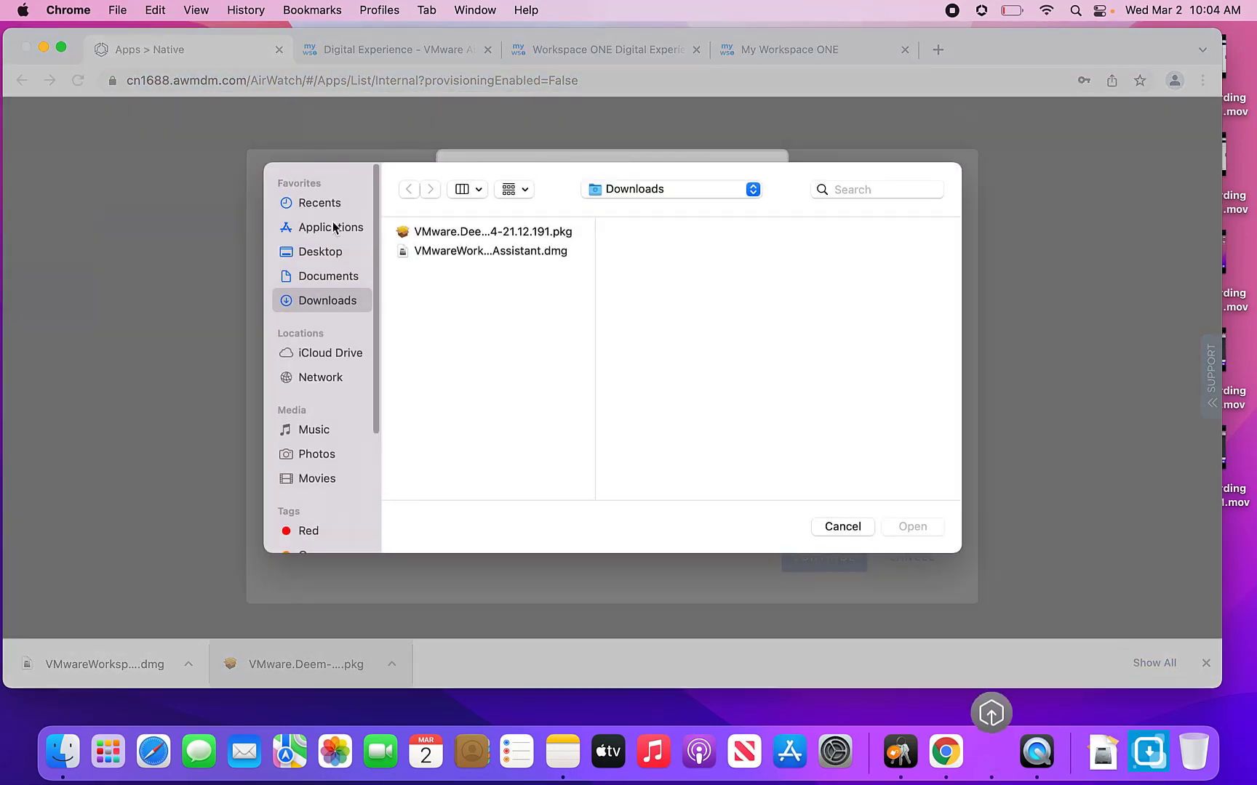
{"action": "left_click", "coordinate": [326, 276]}
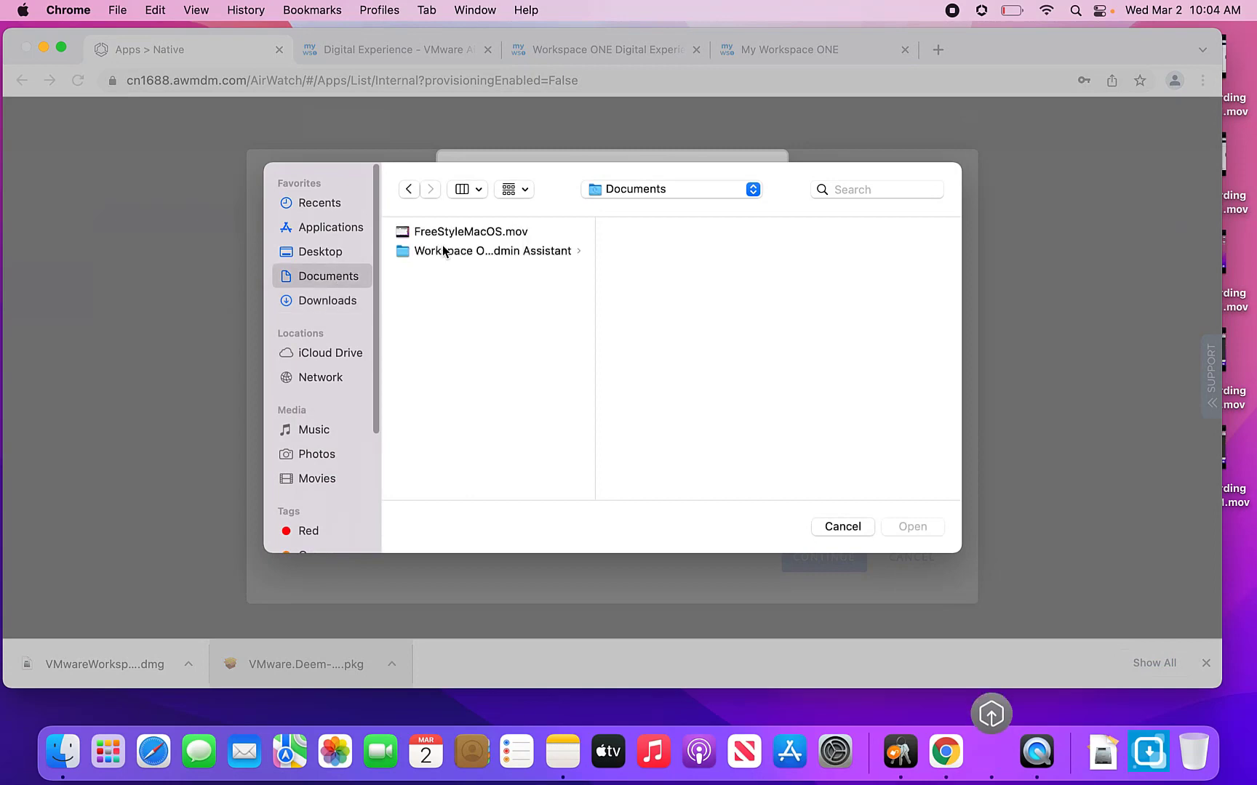
{"action": "left_click", "coordinate": [490, 251]}
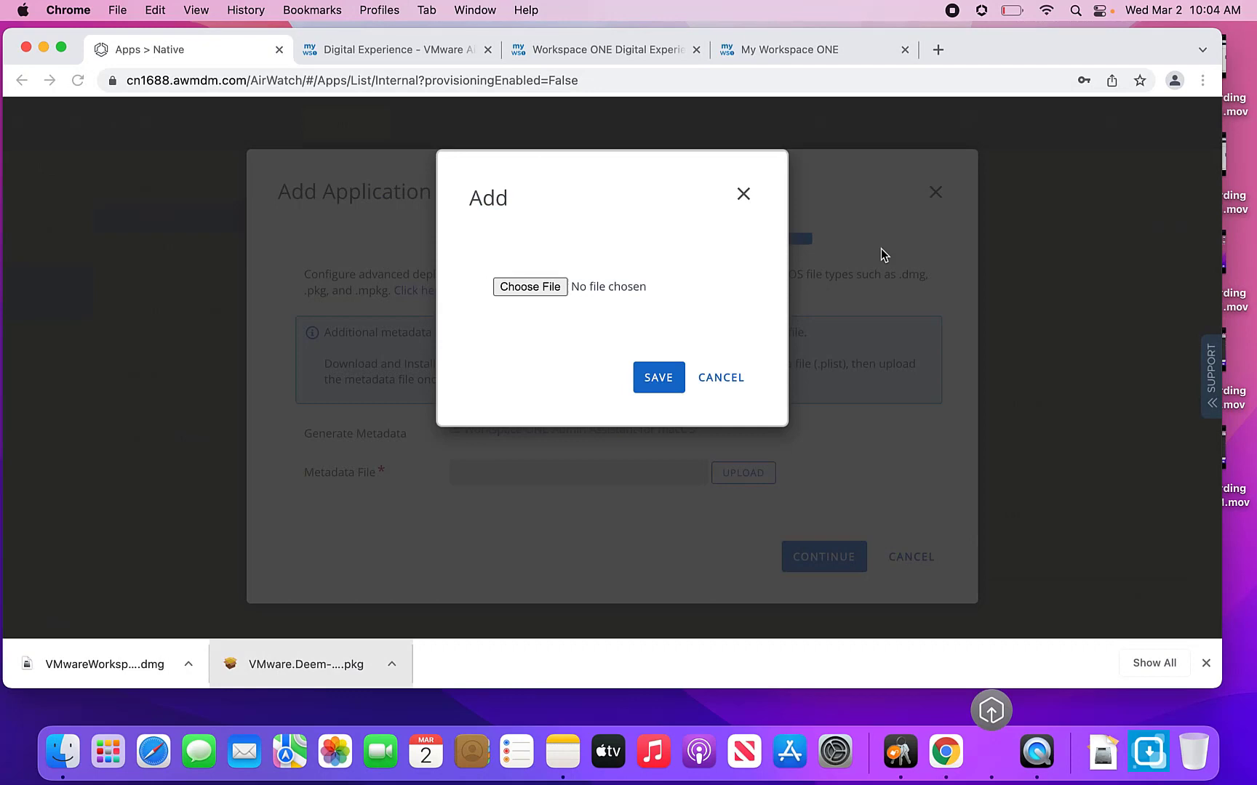
{"action": "left_click", "coordinate": [657, 378]}
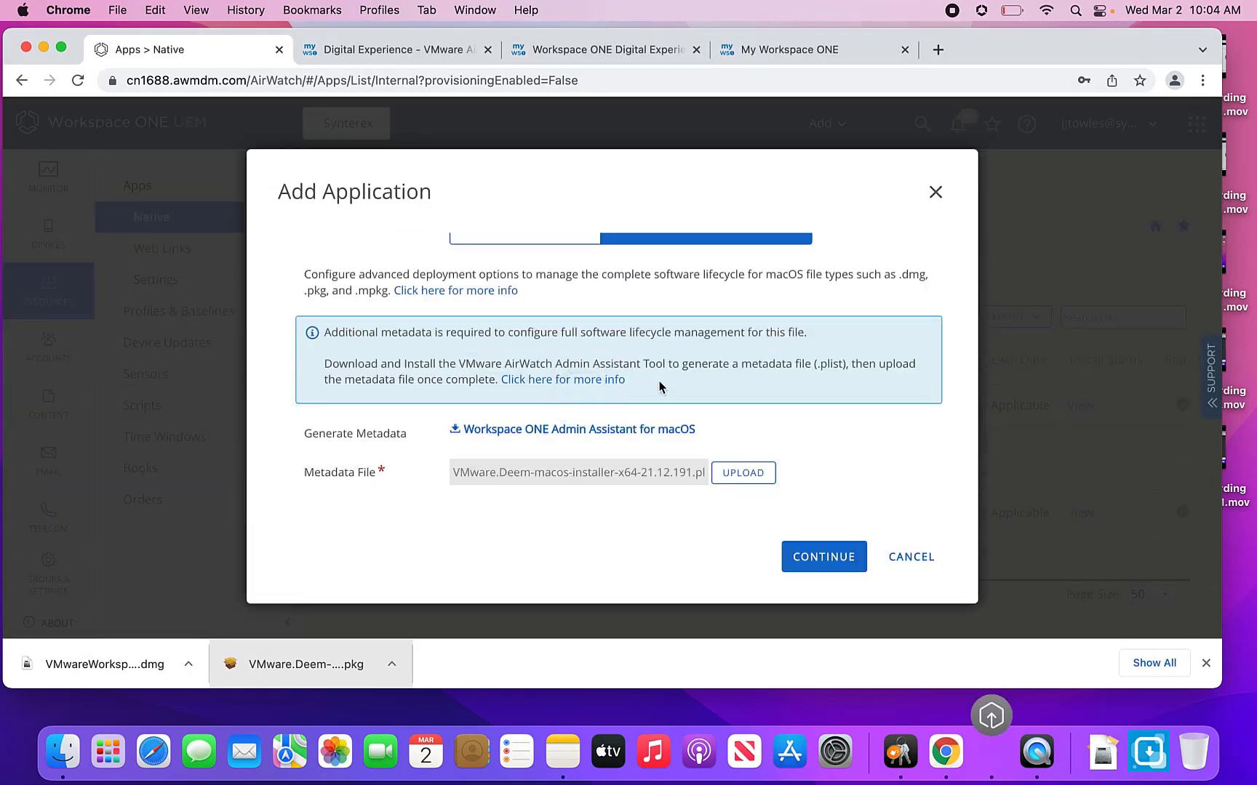
{"action": "left_click", "coordinate": [823, 555]}
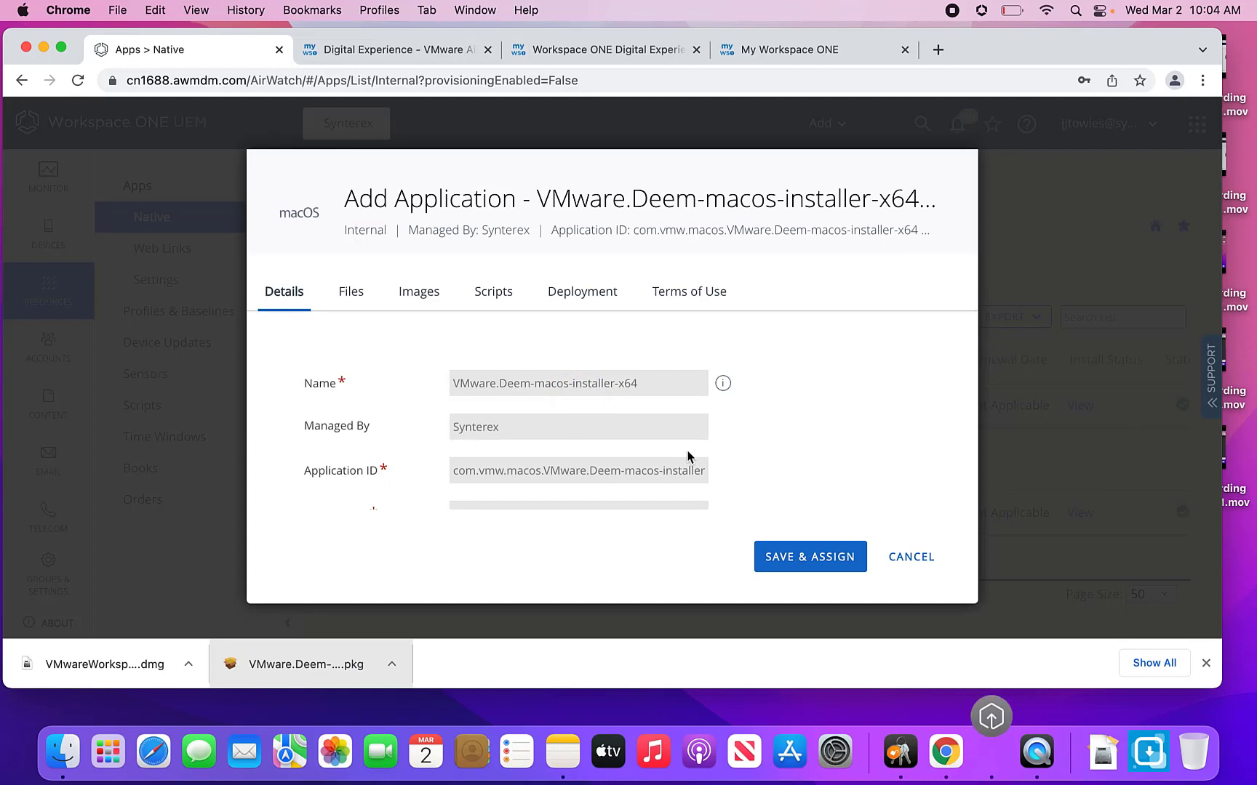
Step: Reach the DEEM app's Uninstall Scripts section and change the uninstall method from Remove Packages
{"action": "scroll", "scroll_direction": "down", "scroll_amount": 3}
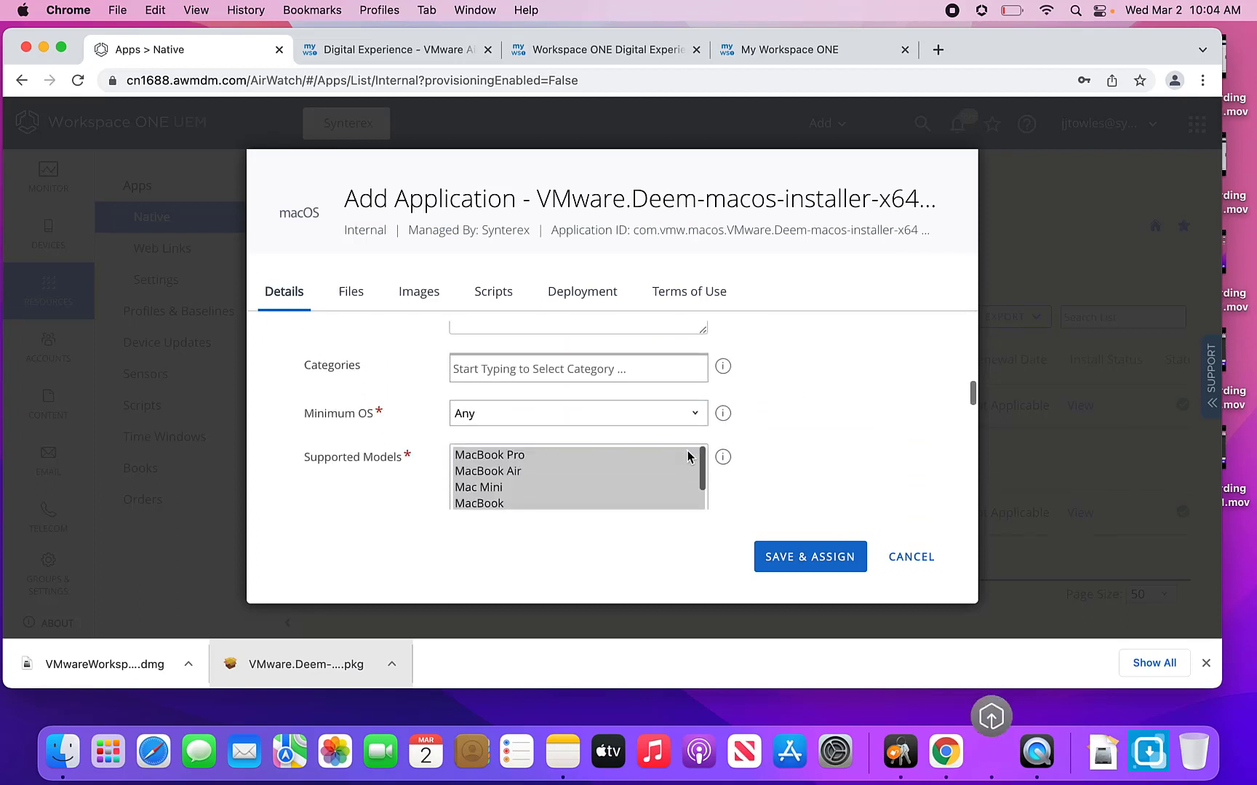
{"action": "left_click", "coordinate": [493, 291]}
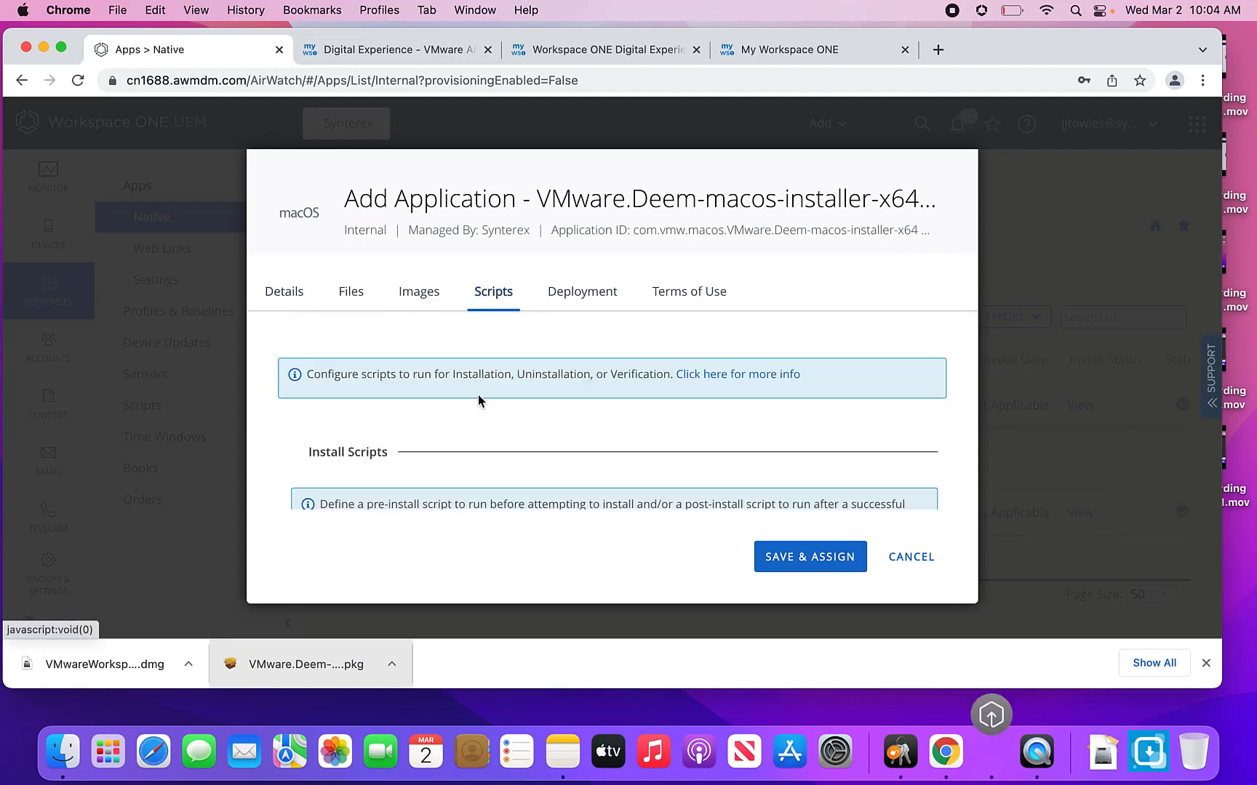
{"action": "scroll", "scroll_direction": "down", "scroll_amount": 3}
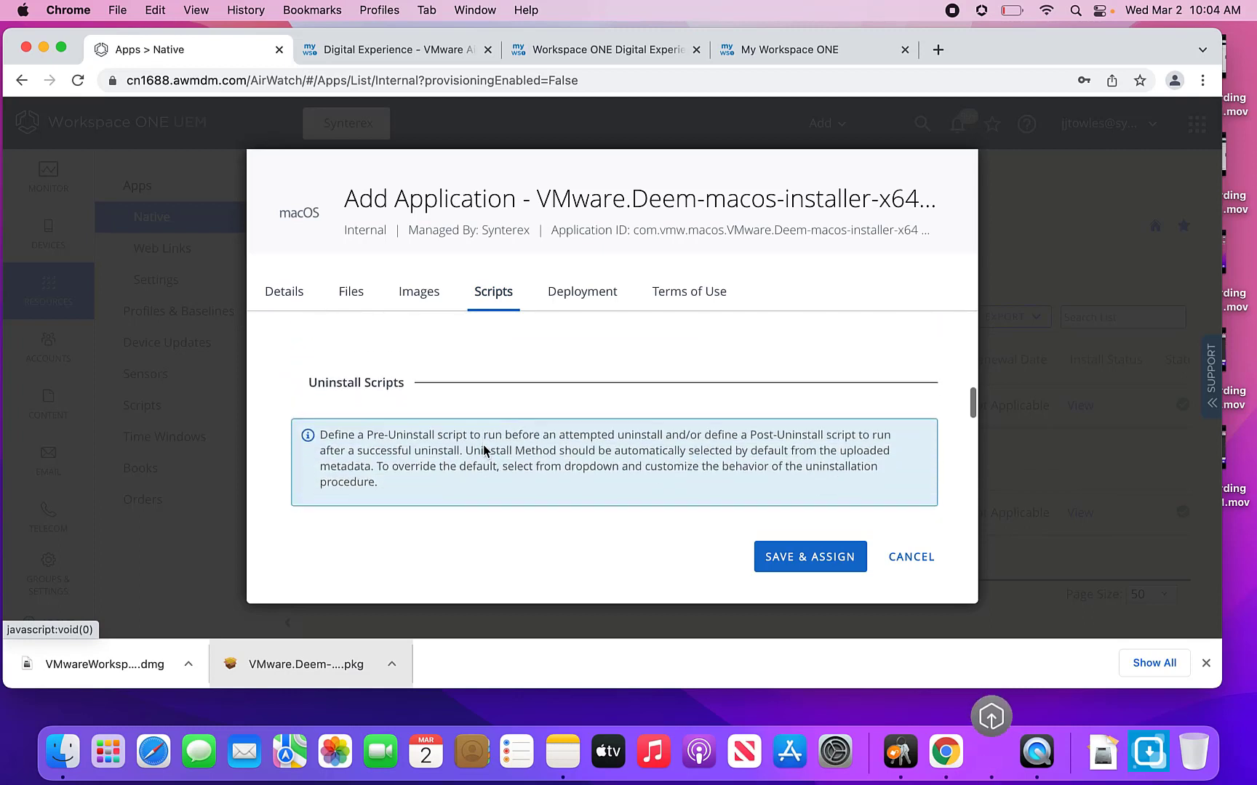
{"action": "scroll", "scroll_direction": "down", "scroll_amount": 3}
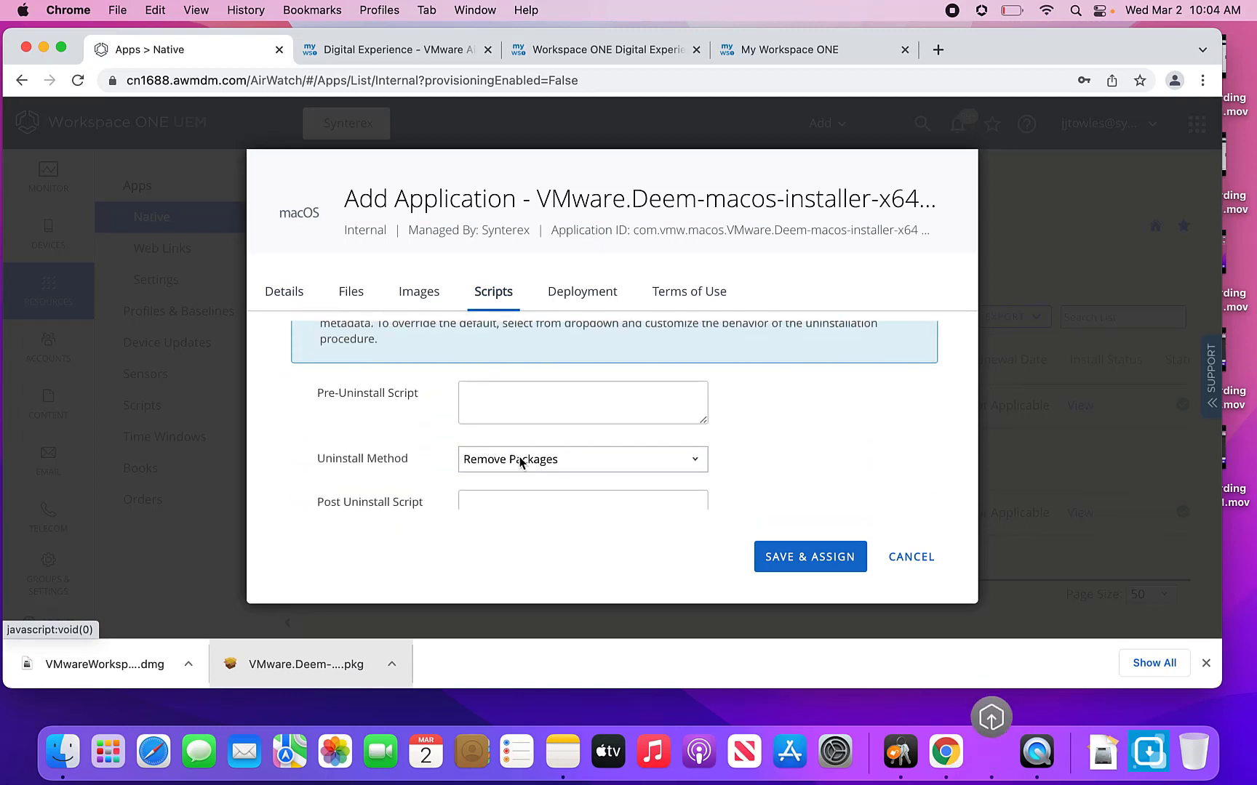
{"action": "left_click", "coordinate": [582, 458]}
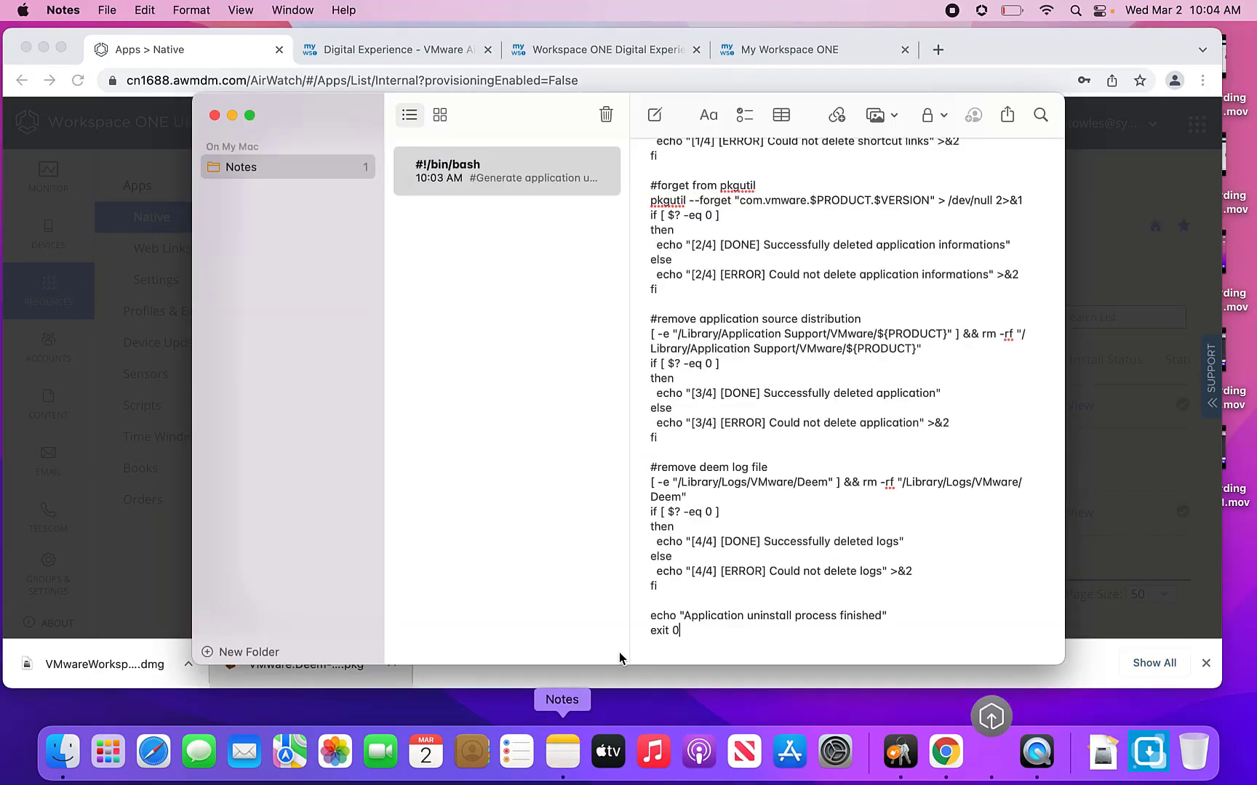
Step: Paste the bash uninstall script copied from Notes into the DEEM app's Uninstall Script field
{"action": "key", "text": "cmd+a"}
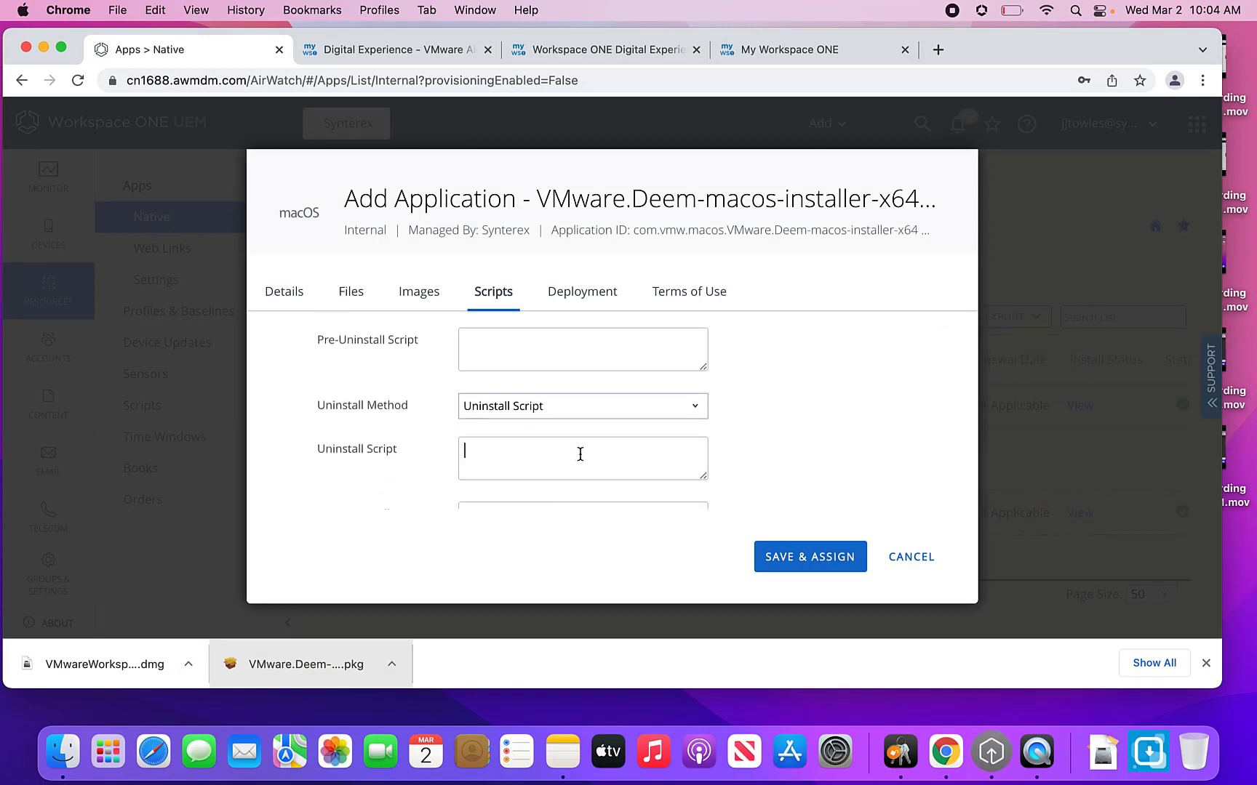
{"action": "type", "text": "echo \"[2/4] [ERROR] Could not delete application informations\" >&2"}
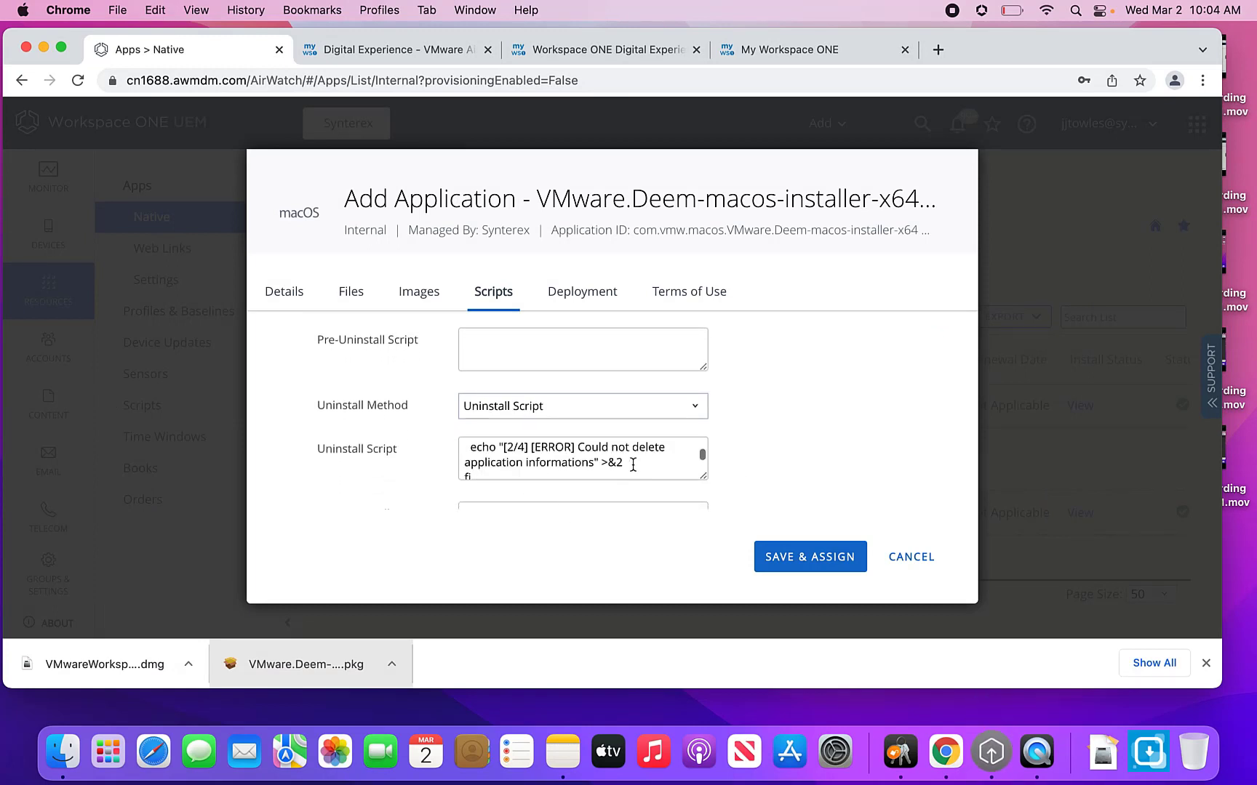
{"action": "scroll", "scroll_direction": "down", "scroll_amount": 3}
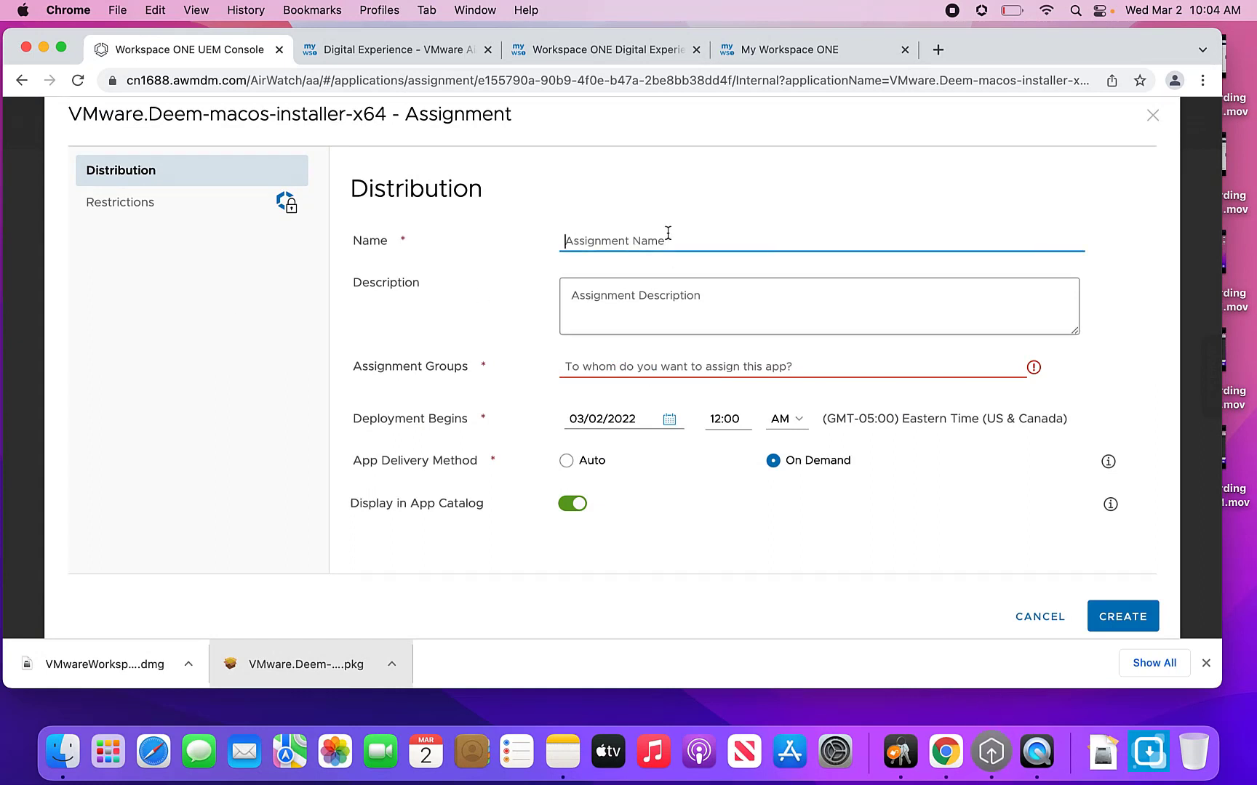
Step: Create the 'DEEM Users' assignment for All Devices with Auto delivery and save for publishing
{"action": "type", "text": "DEEM Users"}
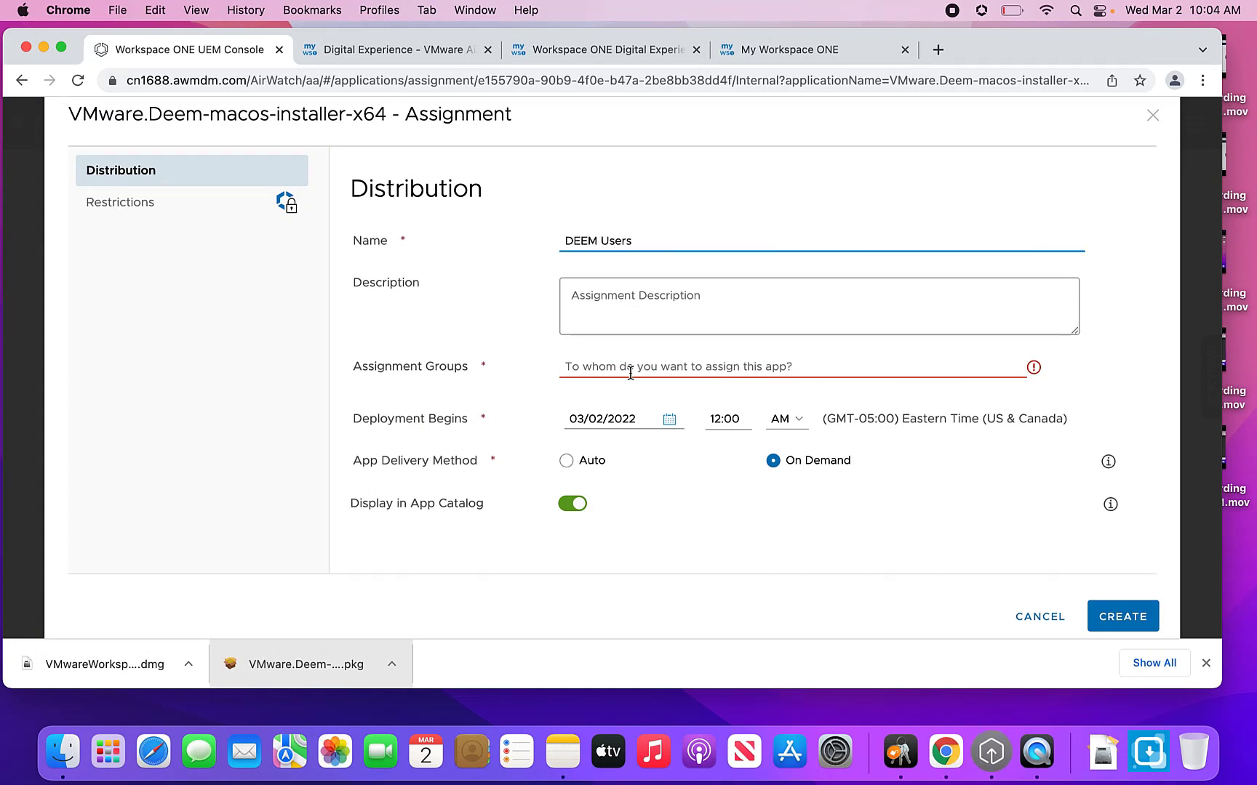
{"action": "type", "text": "all"}
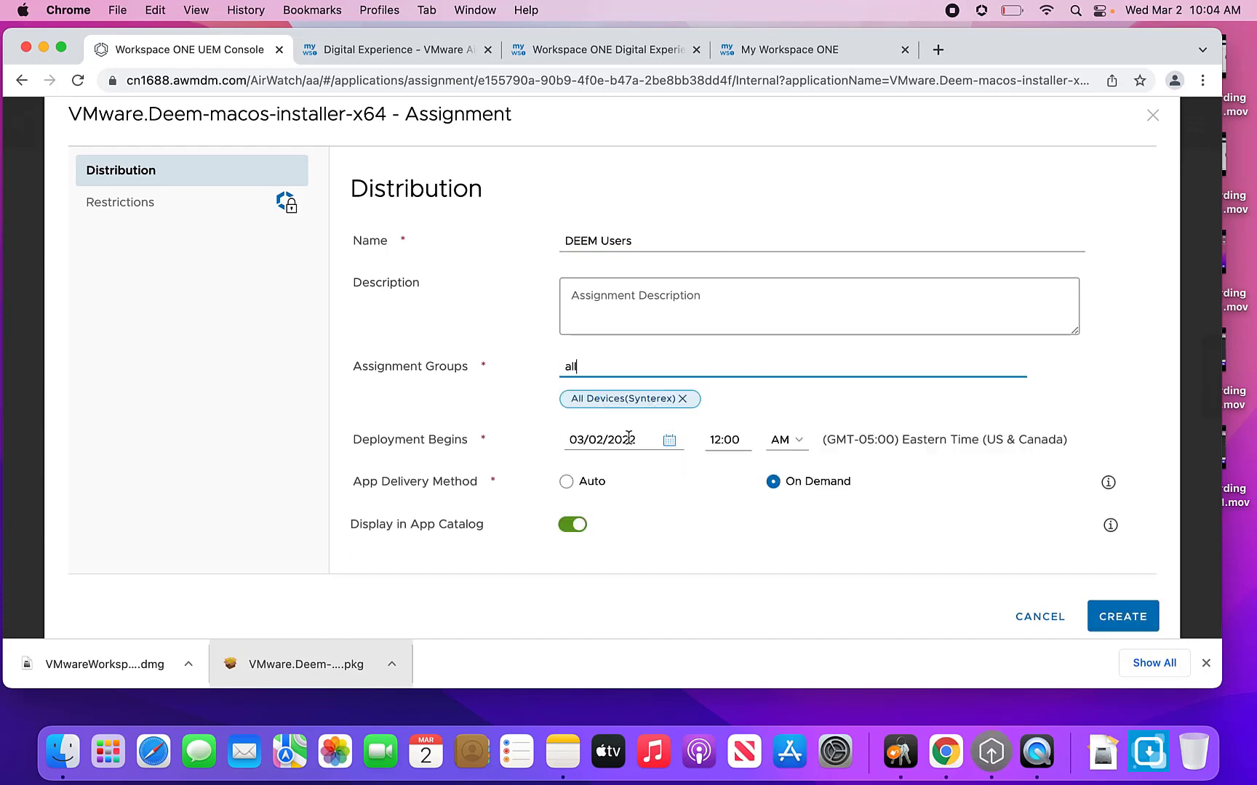
{"action": "left_click", "coordinate": [565, 481]}
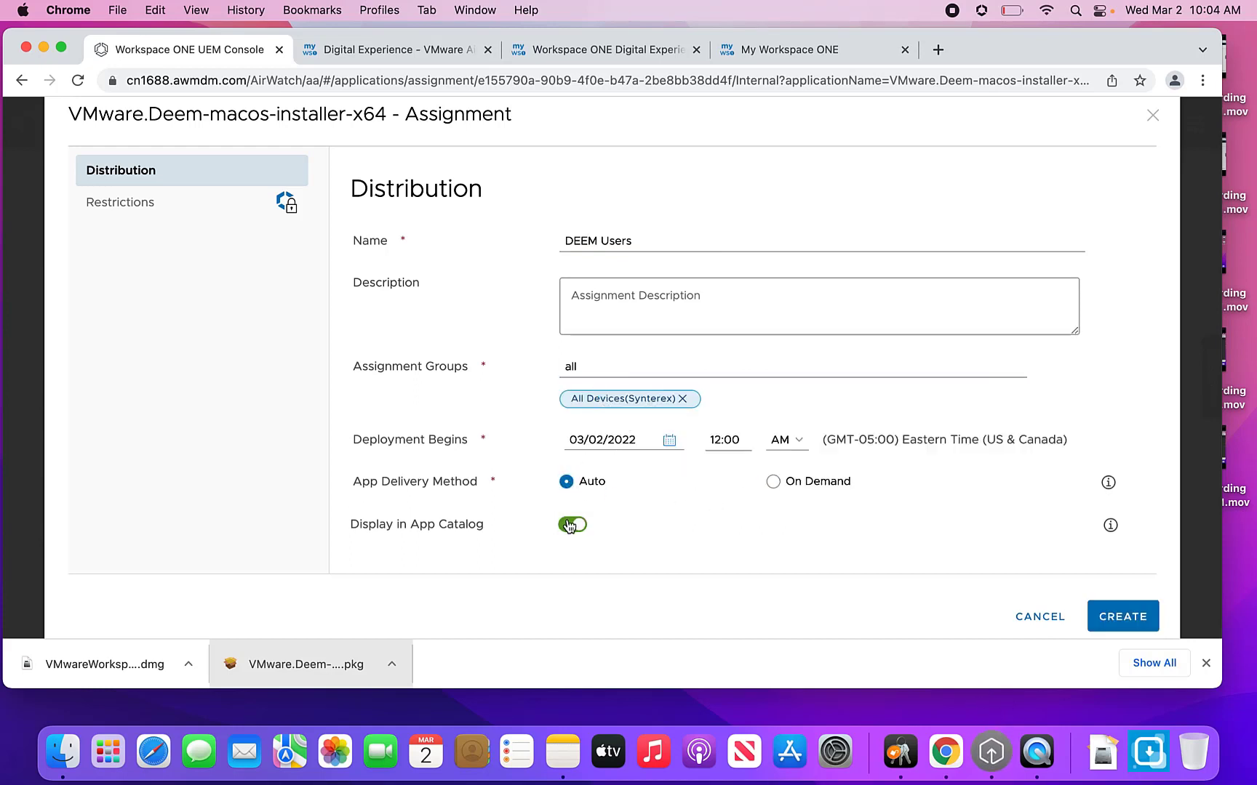
{"action": "left_click", "coordinate": [1122, 616]}
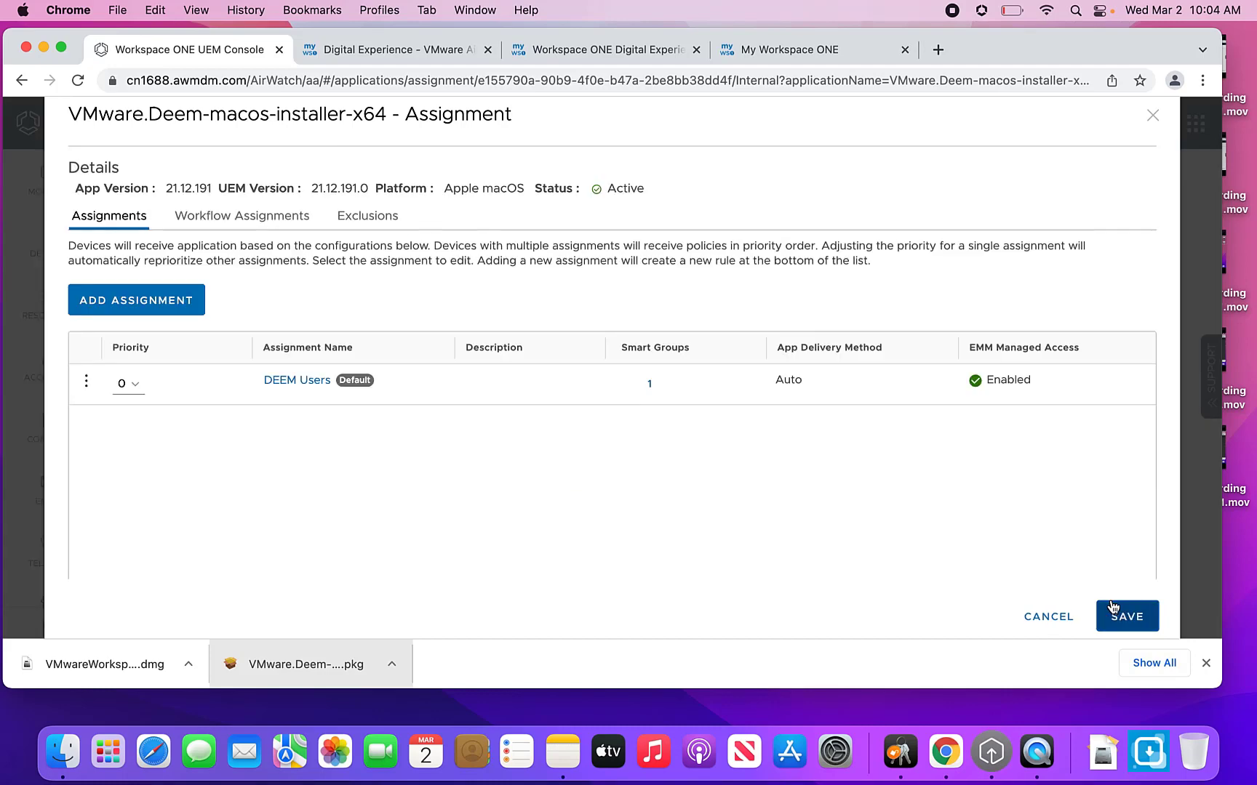
{"action": "left_click", "coordinate": [1125, 615]}
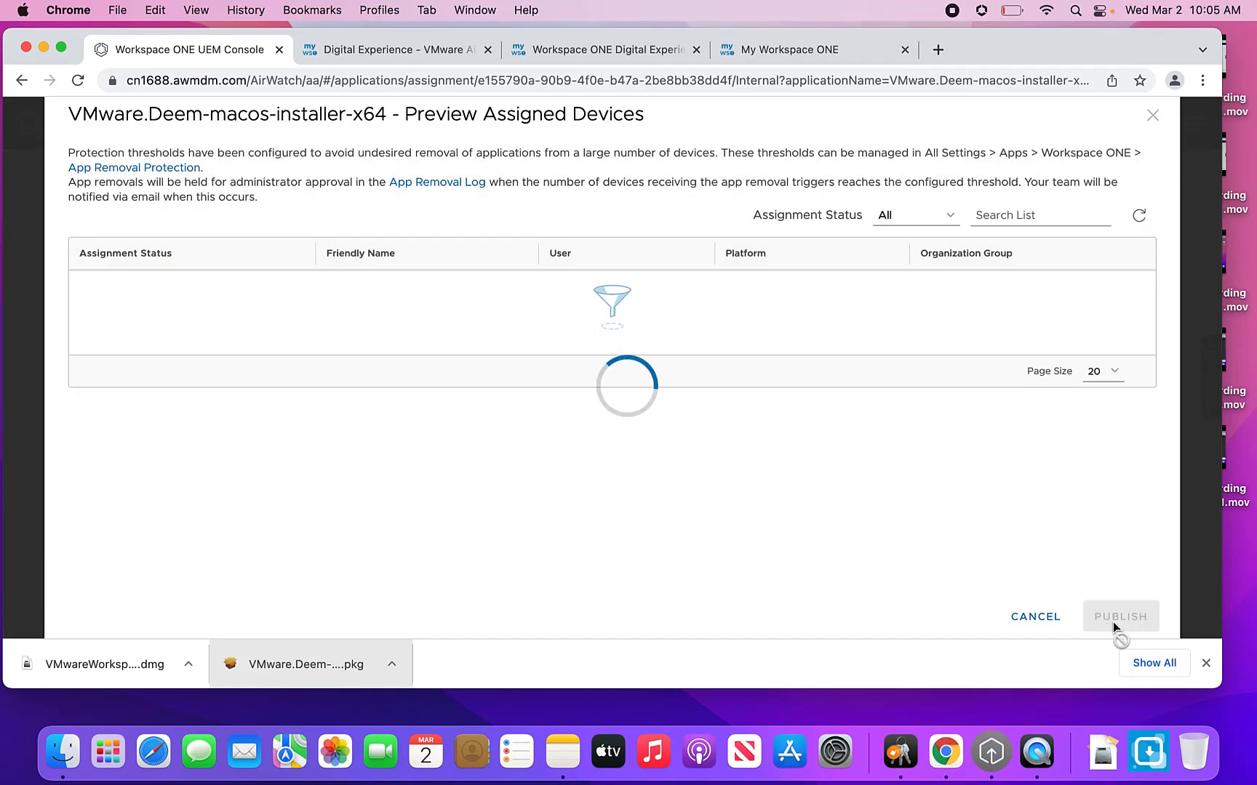